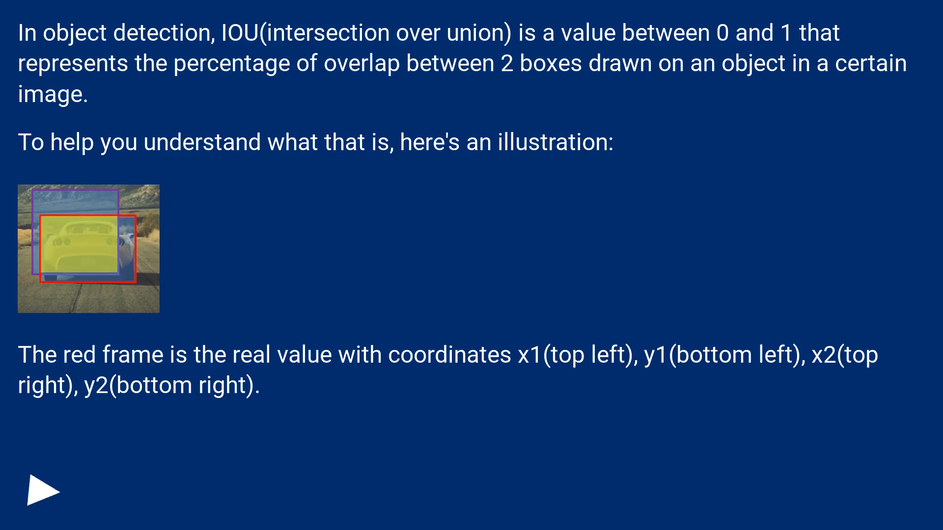
- Advance slide by slide past the get_iou code to the Beverly_hills1.png actual-versus-detected car boxes example
click(44, 490)
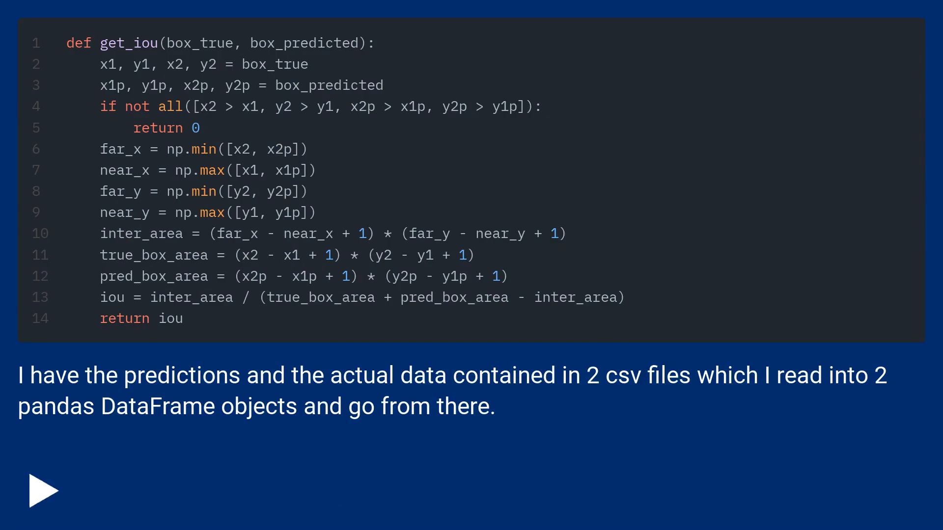
click(44, 491)
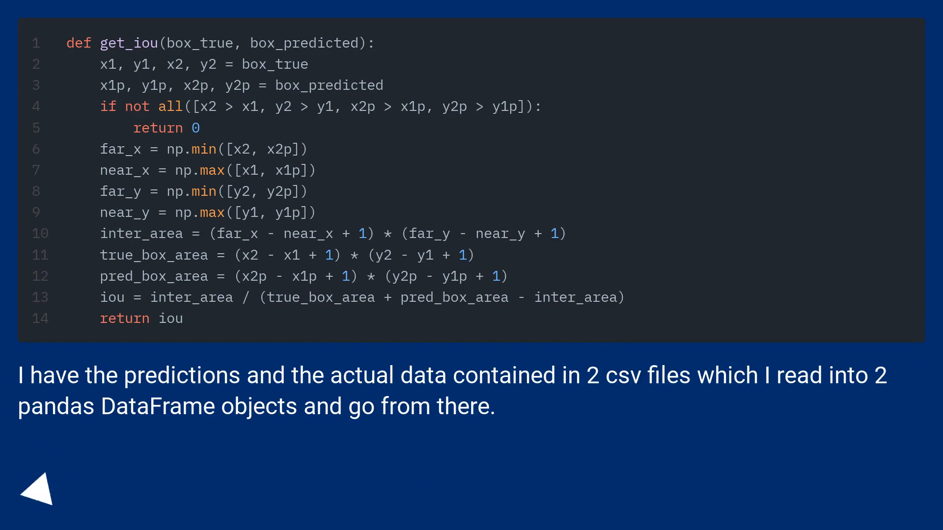
click(37, 494)
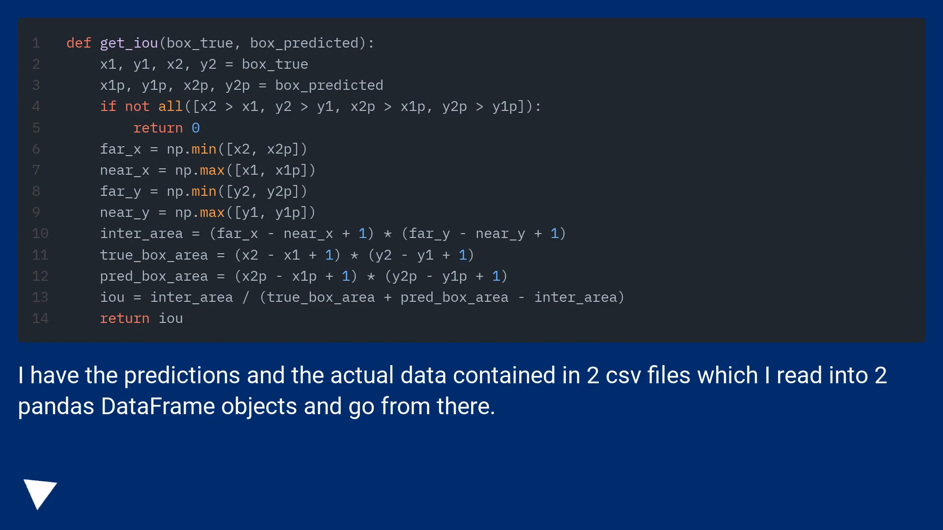
click(39, 496)
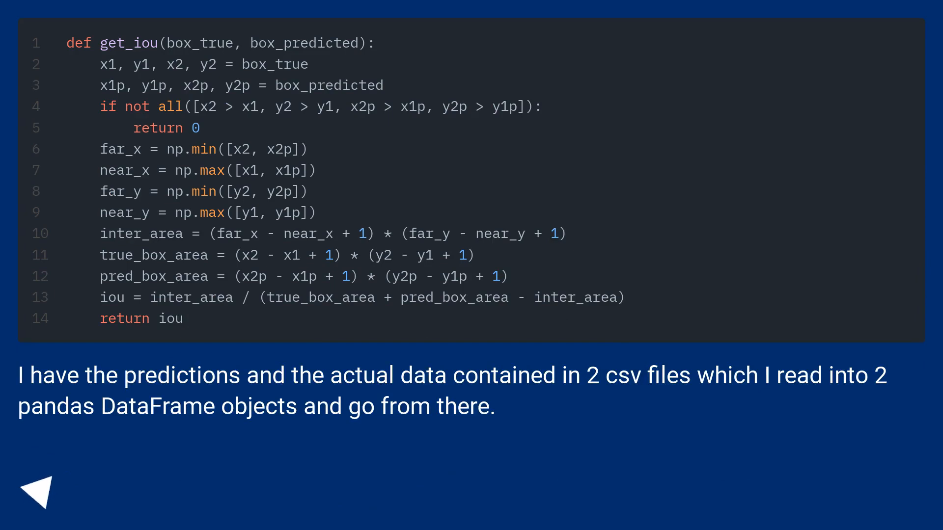
click(37, 490)
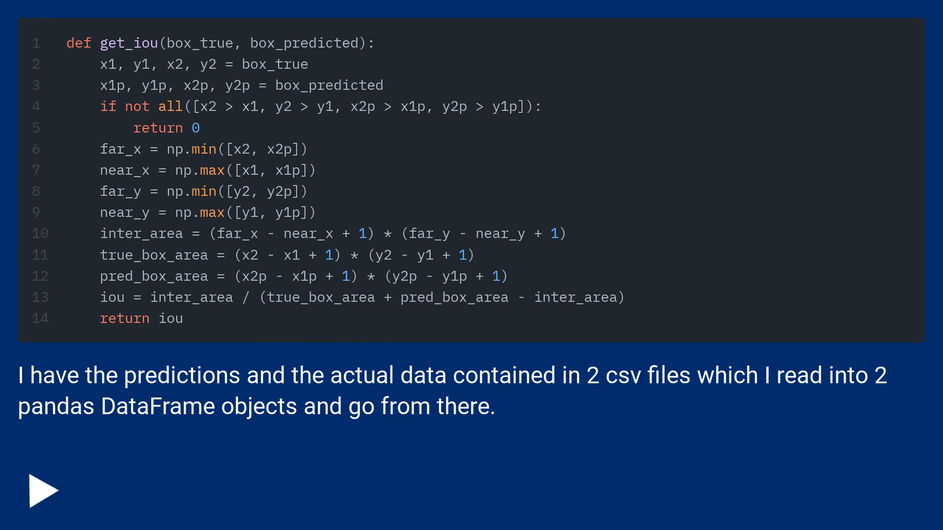
click(44, 490)
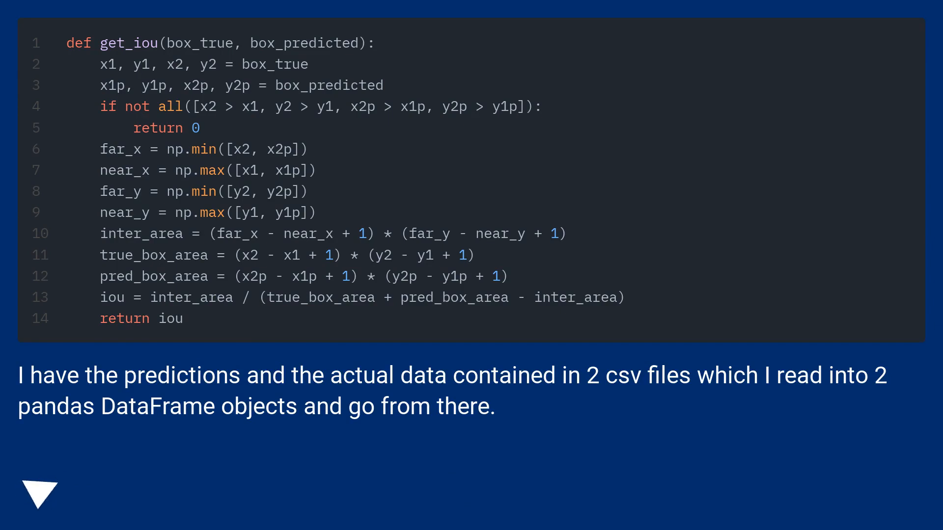
click(41, 493)
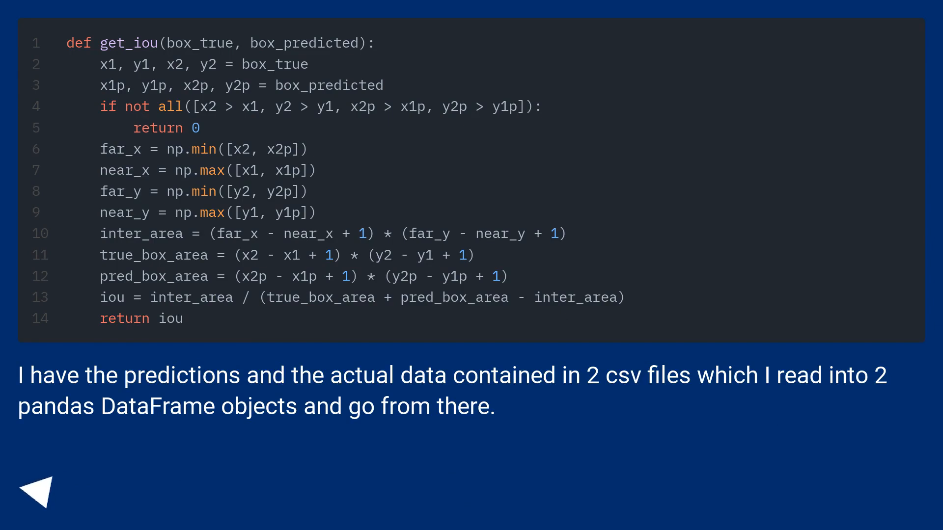
click(38, 489)
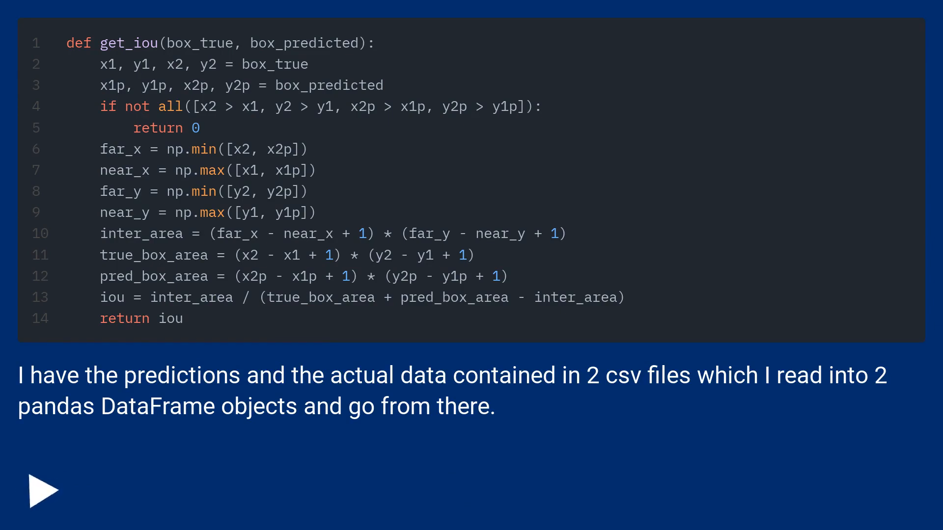
click(43, 490)
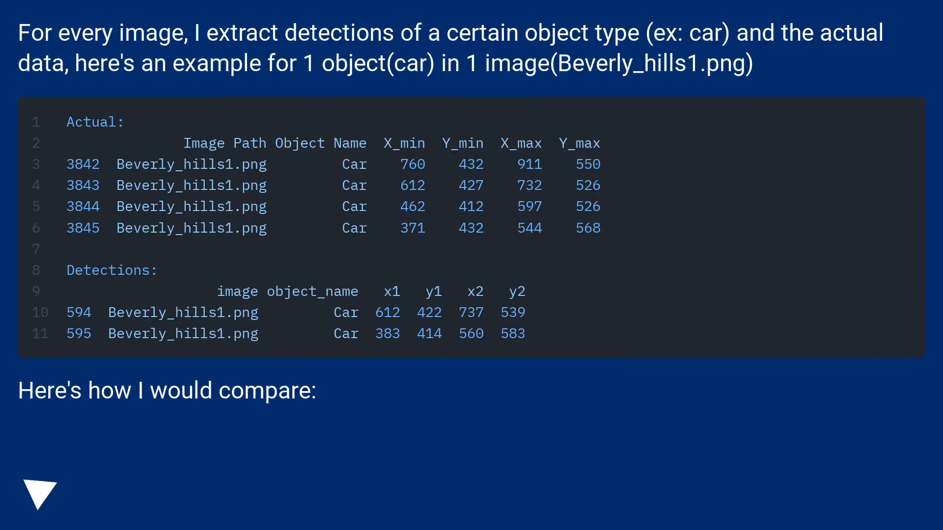
click(39, 496)
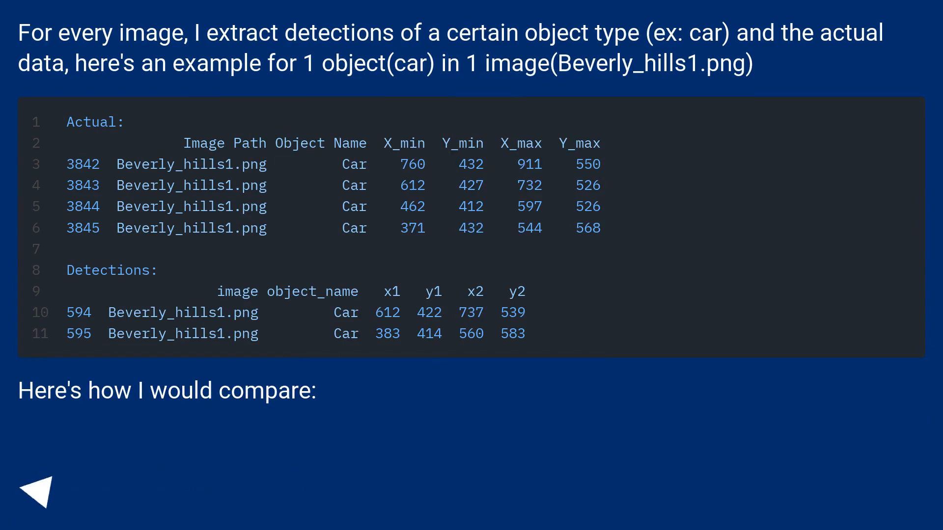
click(37, 489)
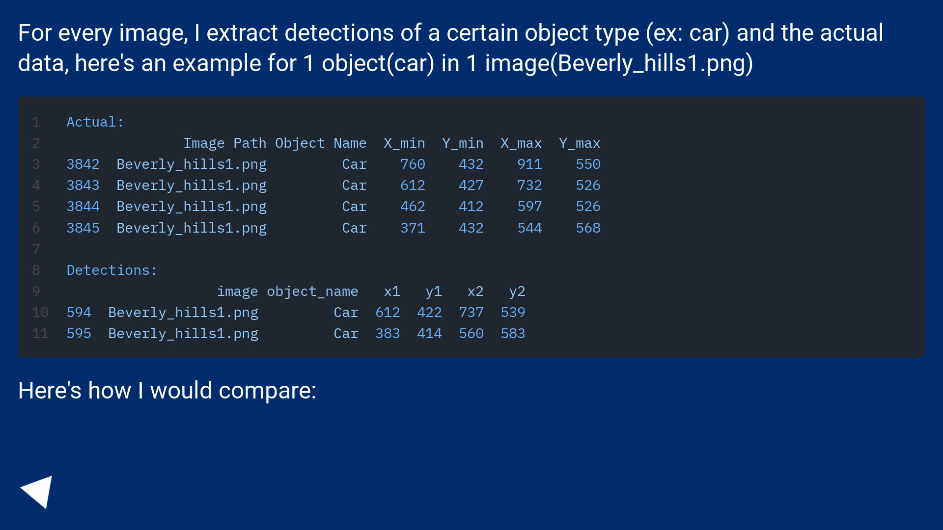
click(39, 490)
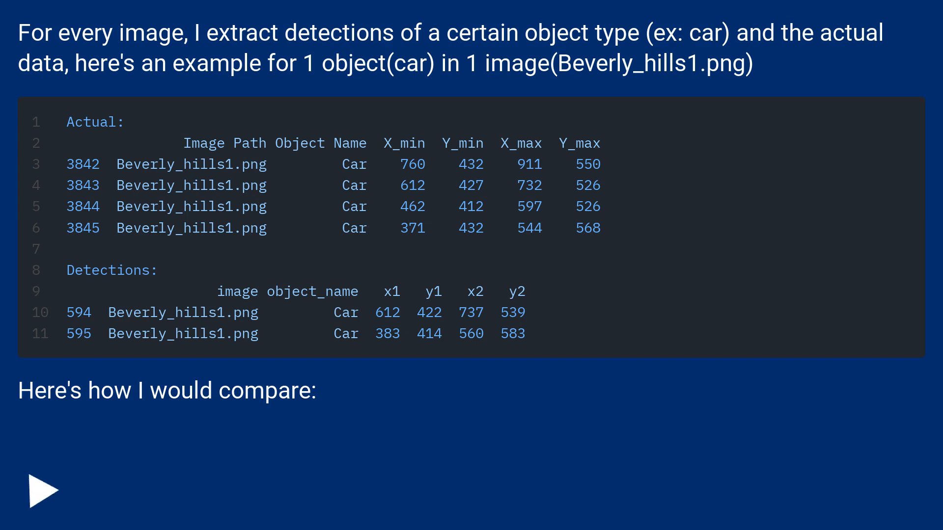
click(42, 490)
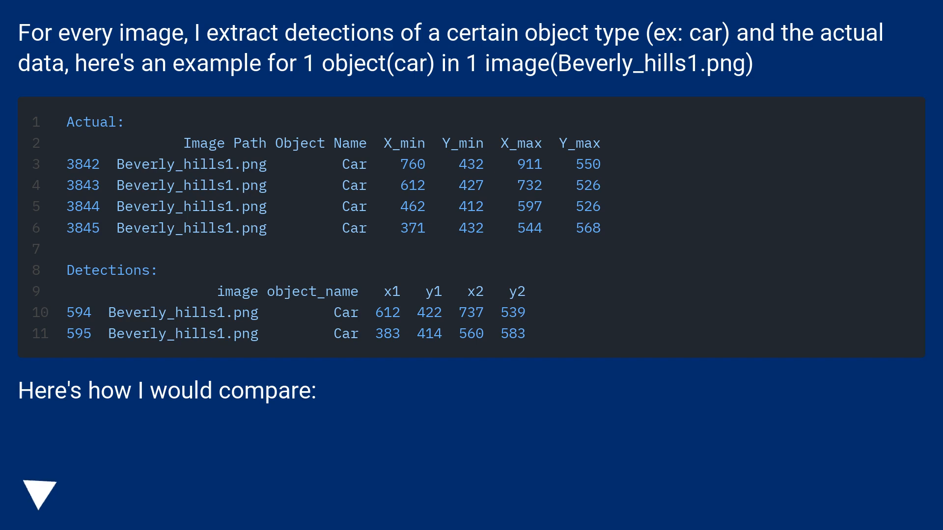
click(39, 496)
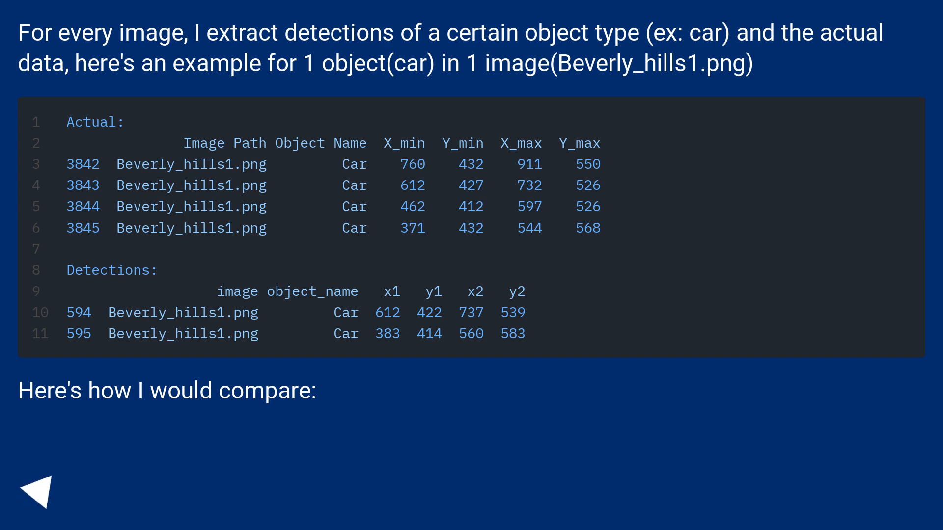
click(37, 490)
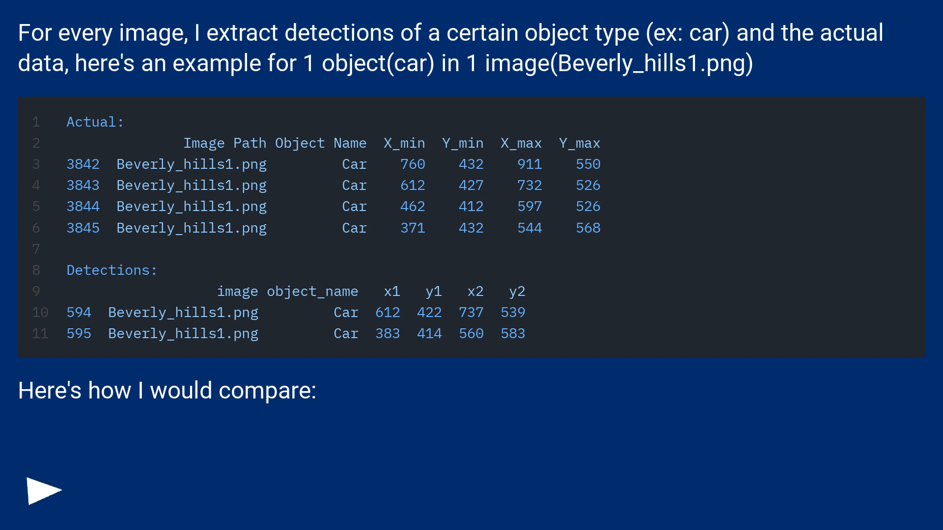
click(42, 490)
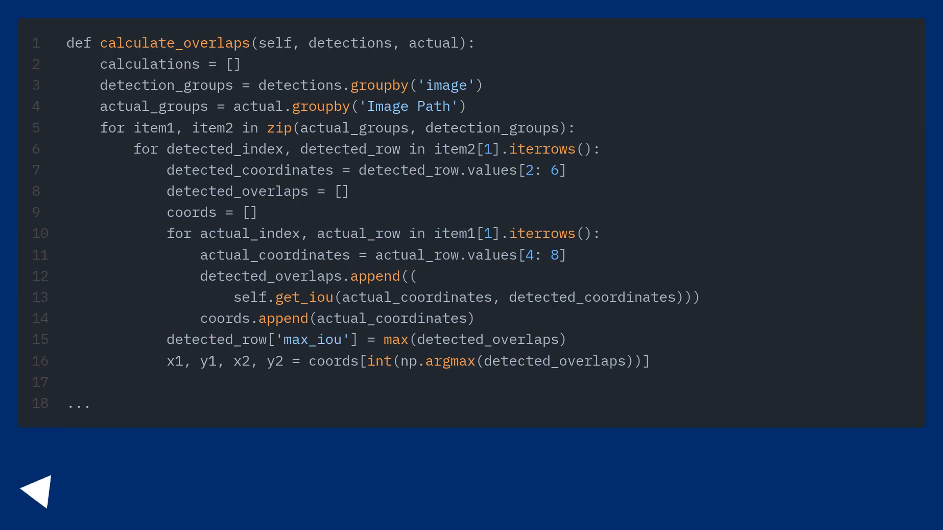
- Advance to the calculate_overlaps continuation showing the returned DataFrame, 584-row table and np.where() question
click(40, 489)
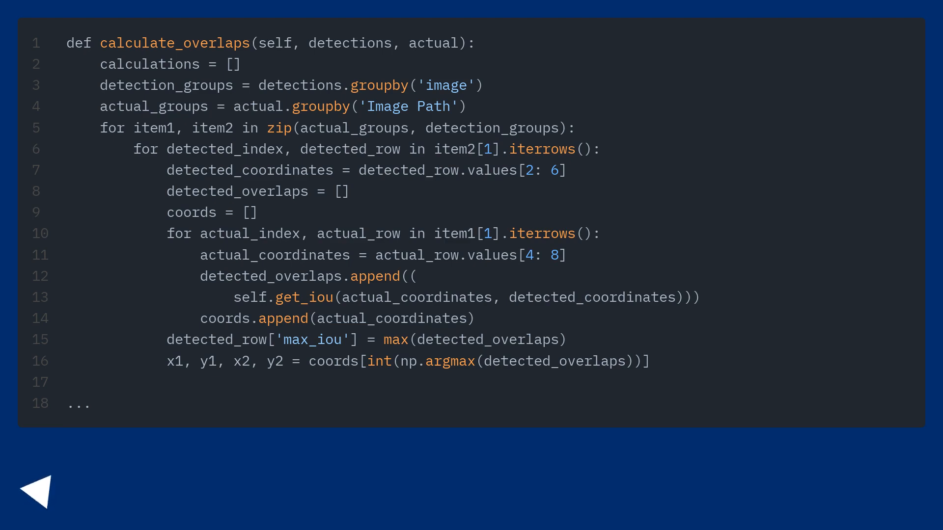
click(43, 488)
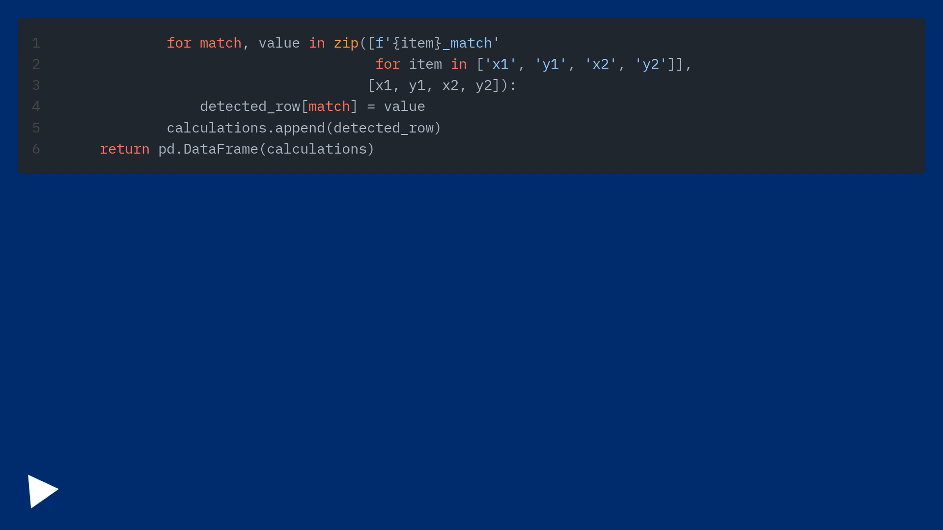
click(42, 489)
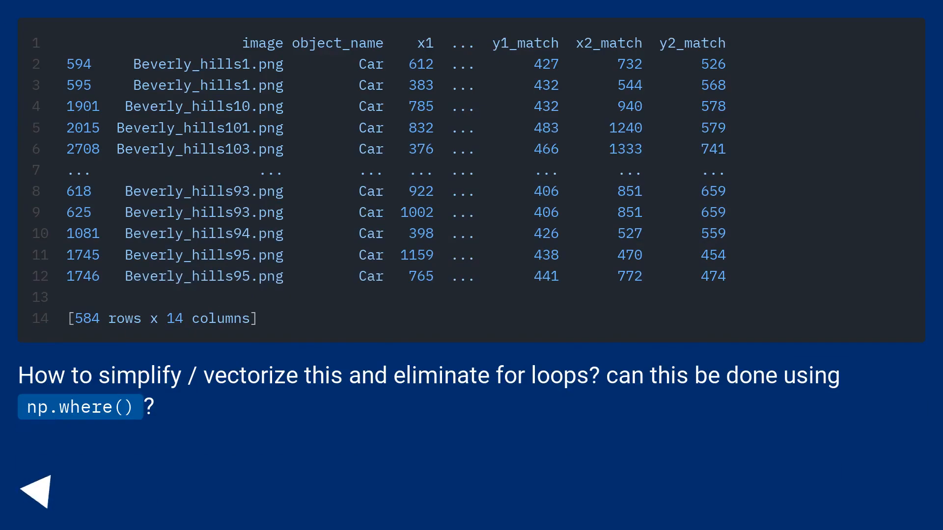
click(41, 487)
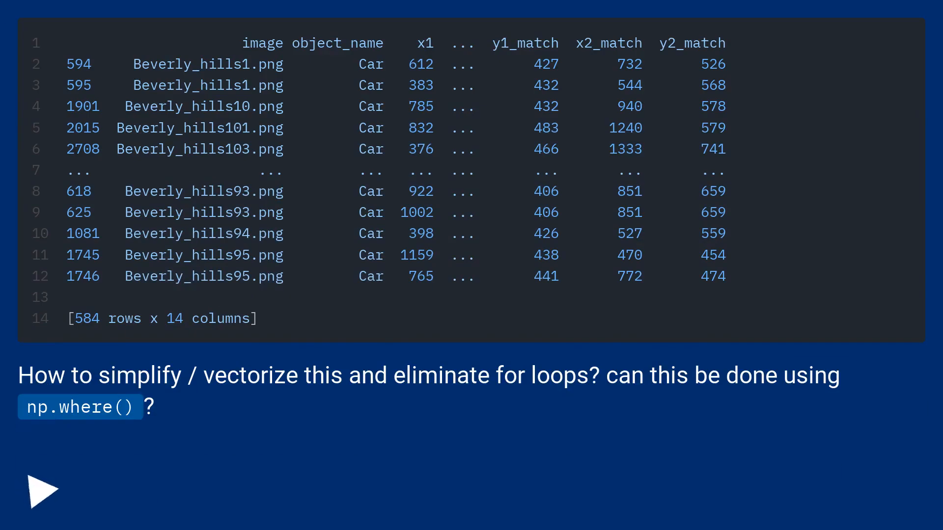
click(43, 489)
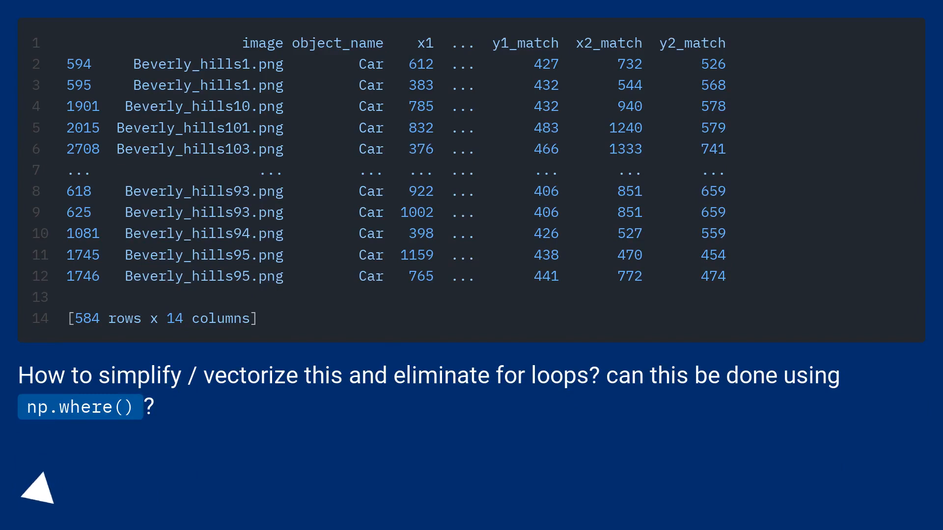
click(38, 487)
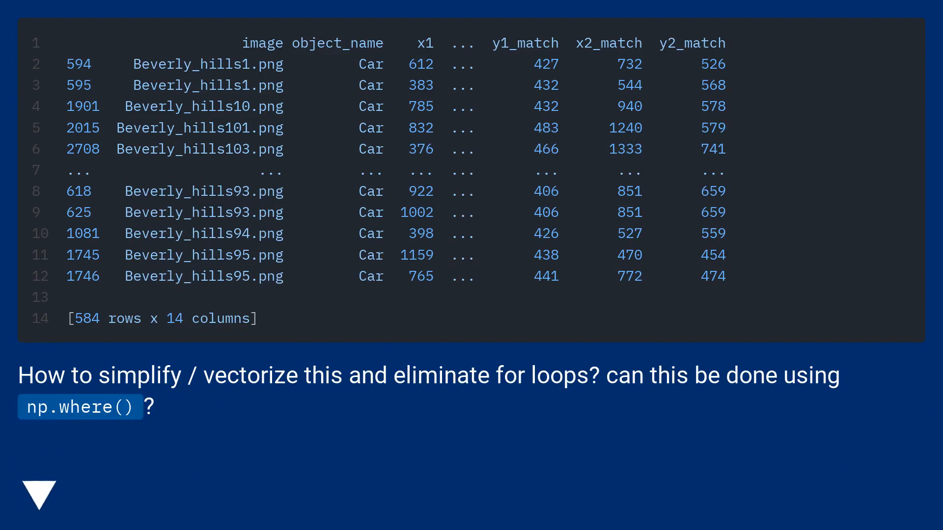
click(40, 497)
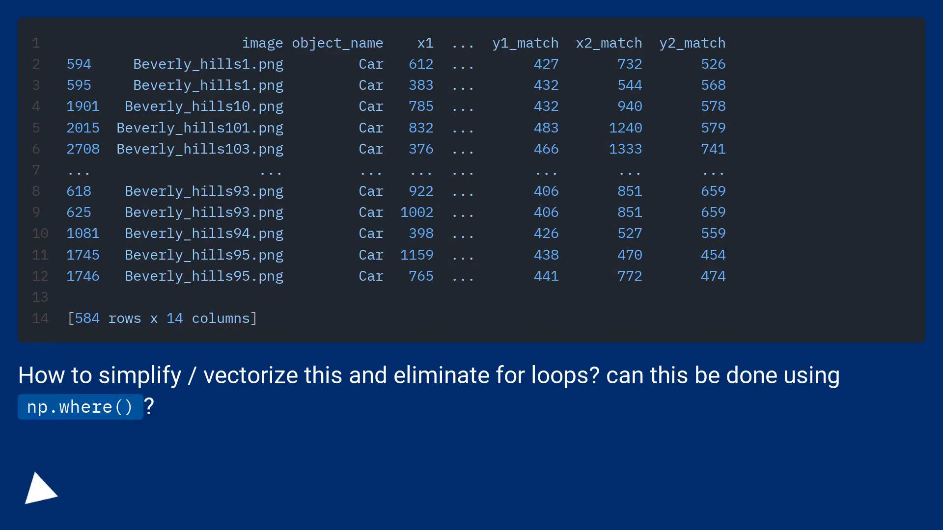
click(41, 487)
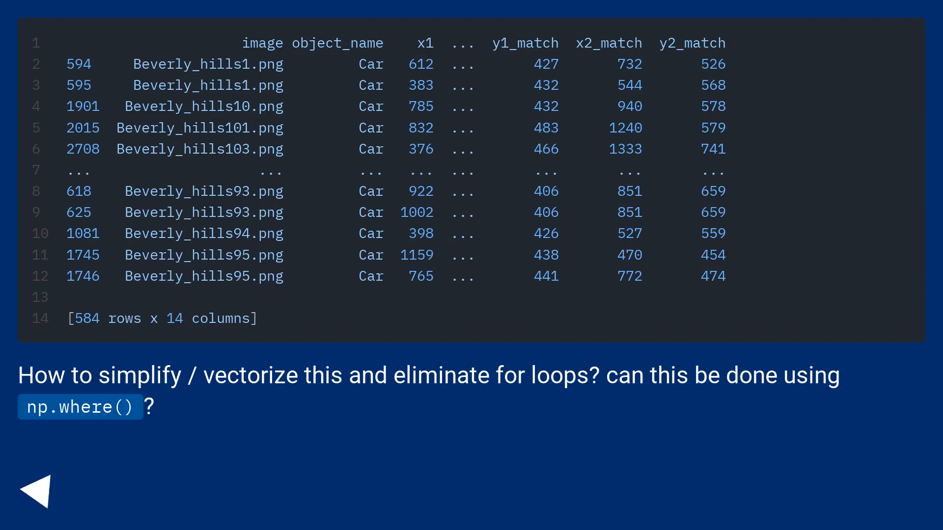
click(43, 488)
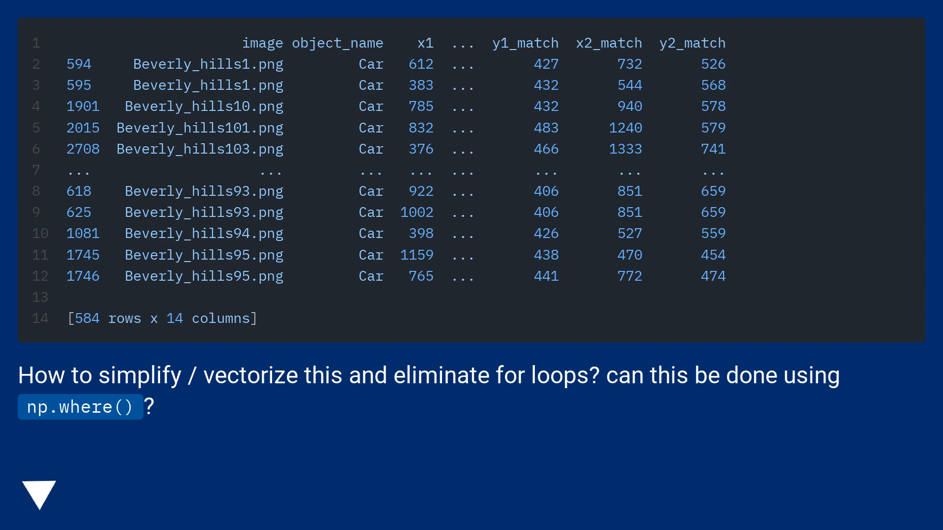
click(39, 496)
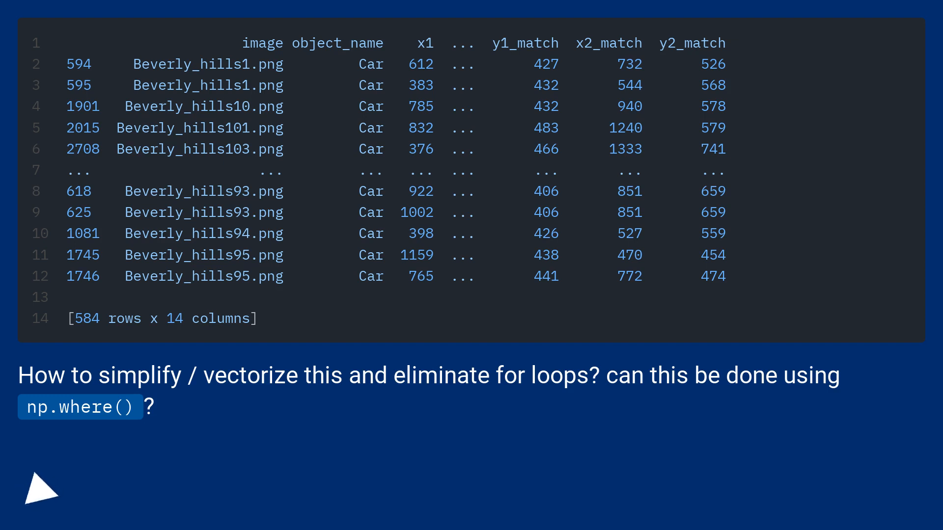
click(41, 487)
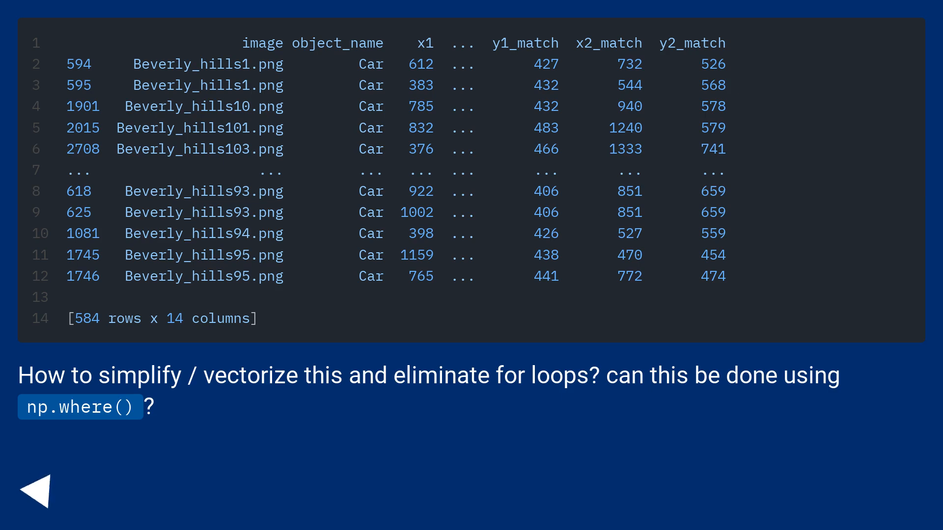